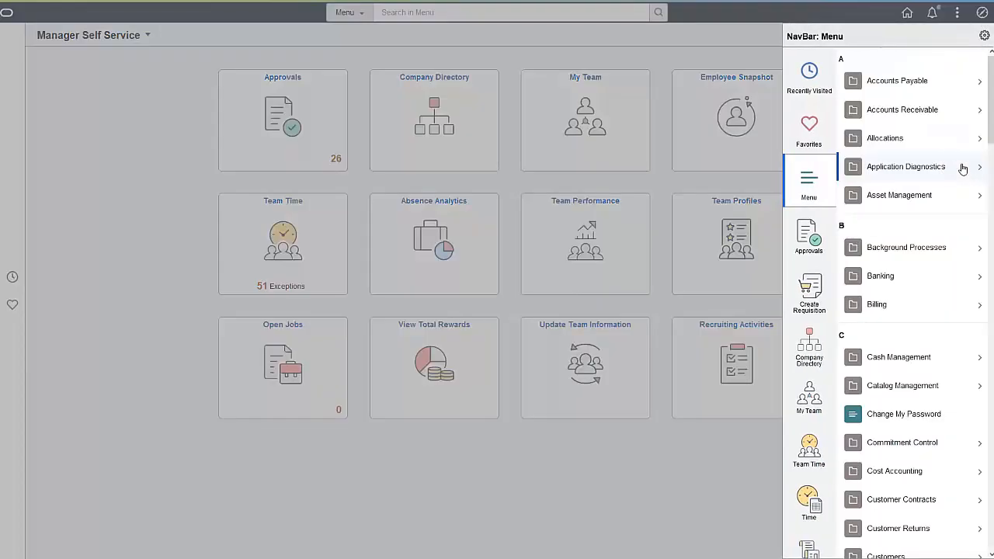
Search the menu for 'Manage Application Services' and open the PeopleTools page
scroll(down, 3)
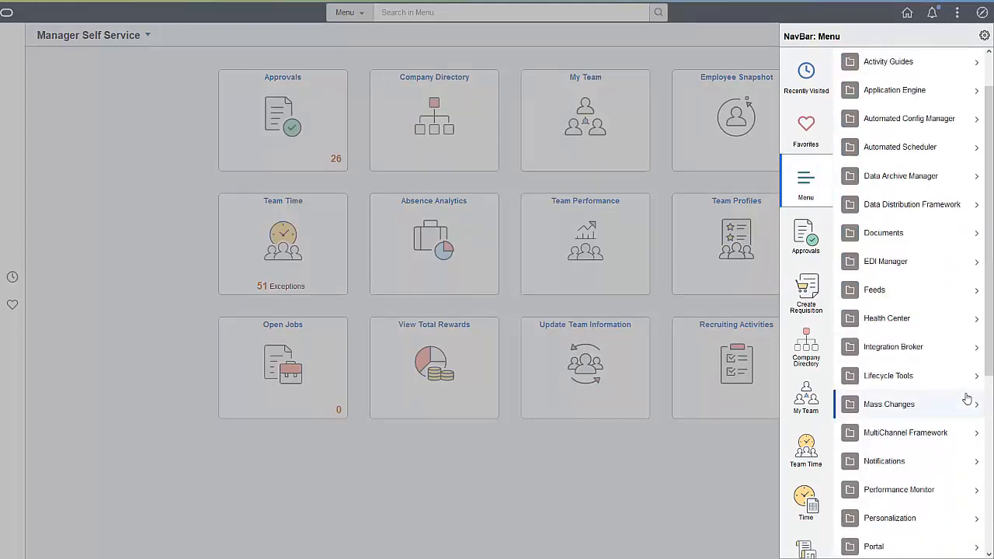
click(893, 346)
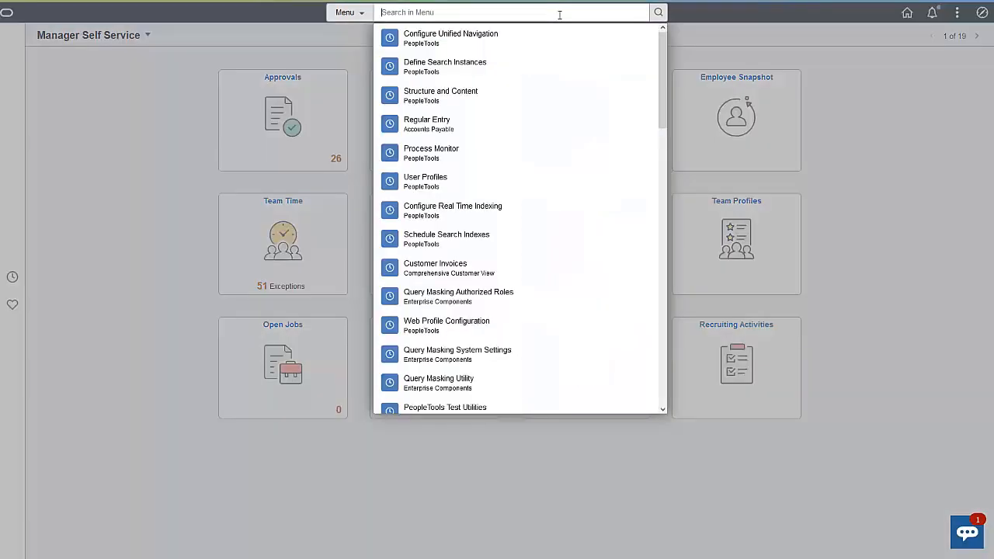
text(Manage Application Services)
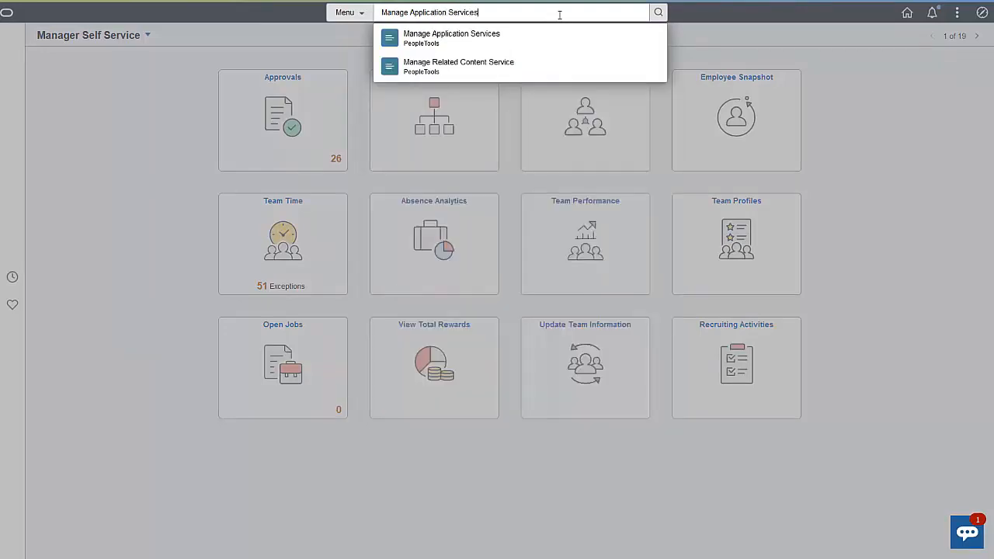
click(451, 38)
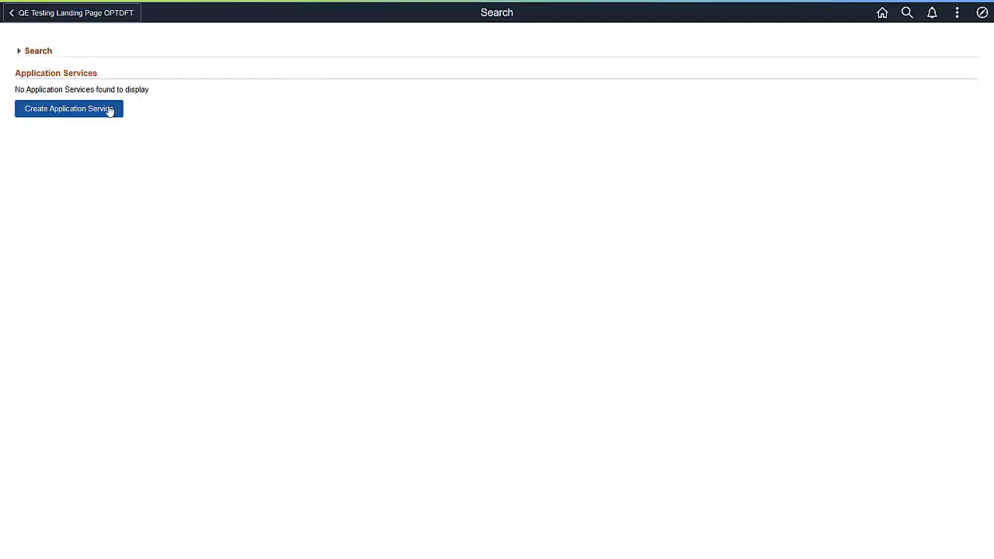
Create and save service MUSIC, described 'This service will update music information'
click(69, 109)
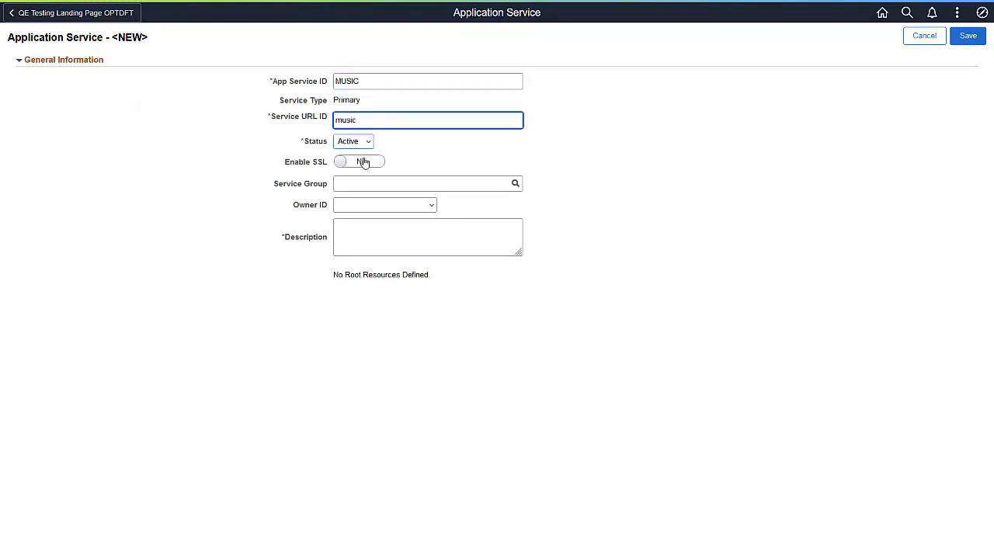
text(This service will u)
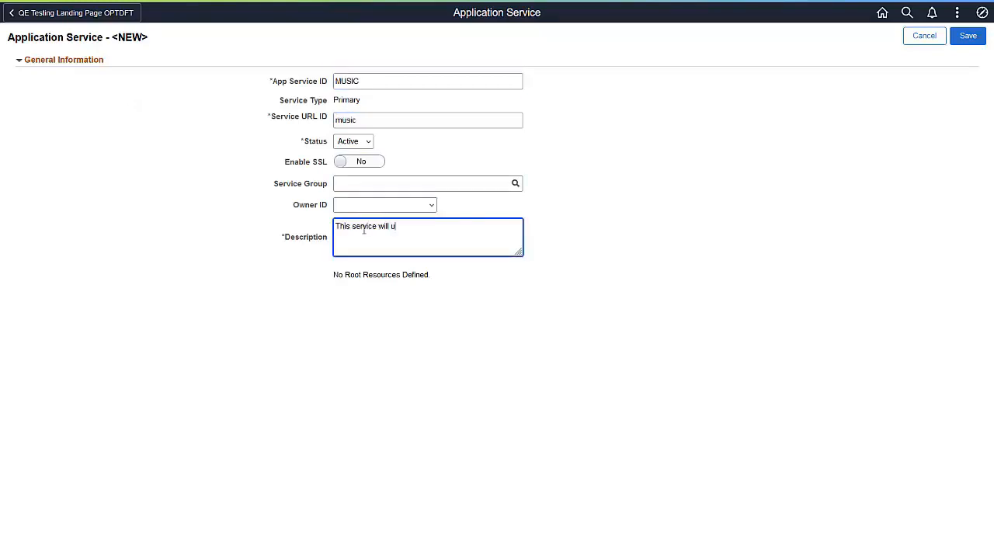
text(pdate music information)
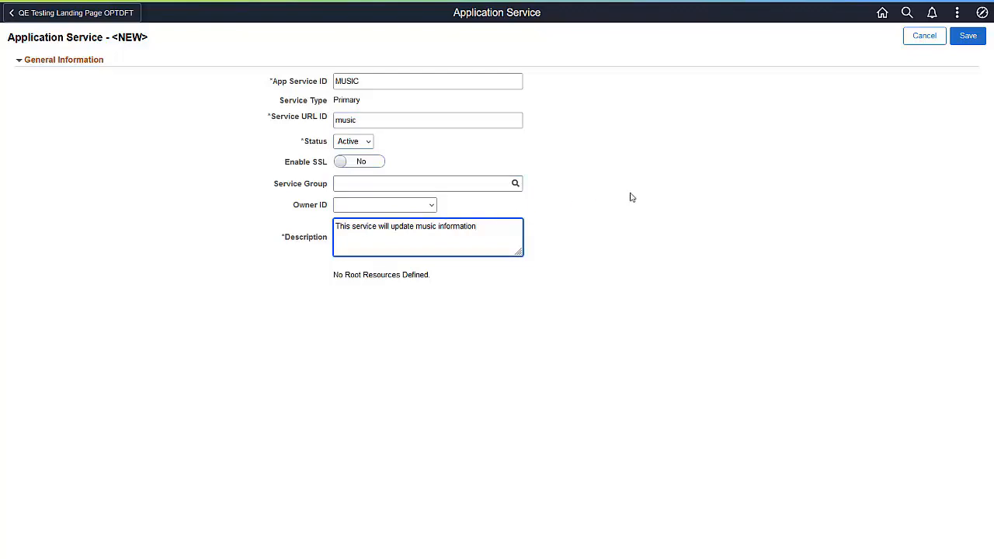
click(967, 36)
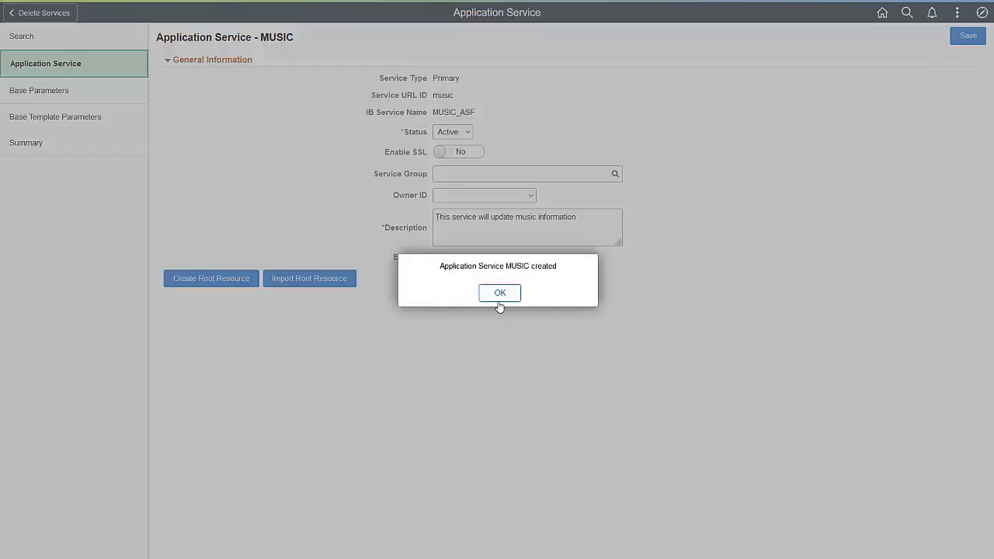
click(499, 293)
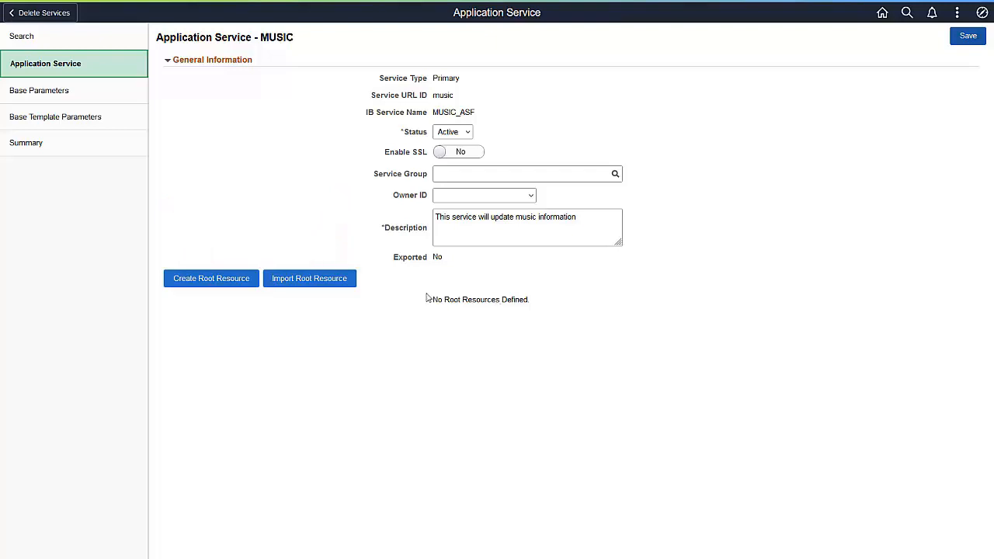
Define root resource music with package PTCB_CONFIGURATION and class ptcb_Configuration
click(211, 278)
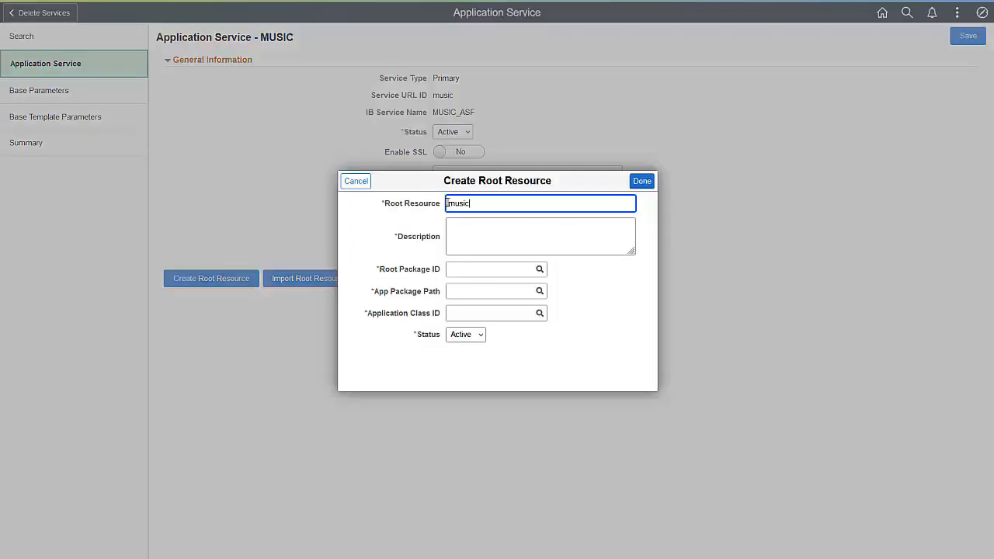
text(PTCB_CONFIGURATION)
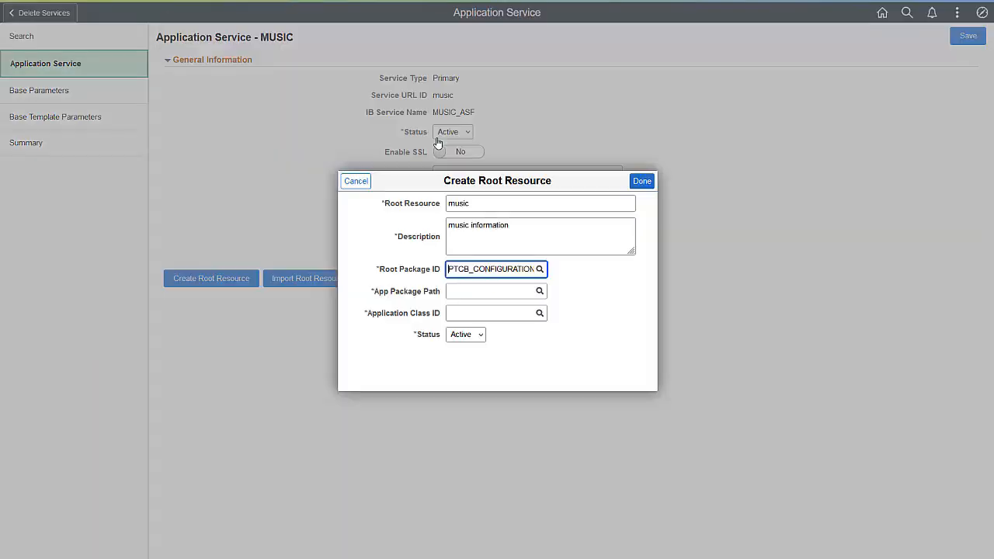
click(491, 290)
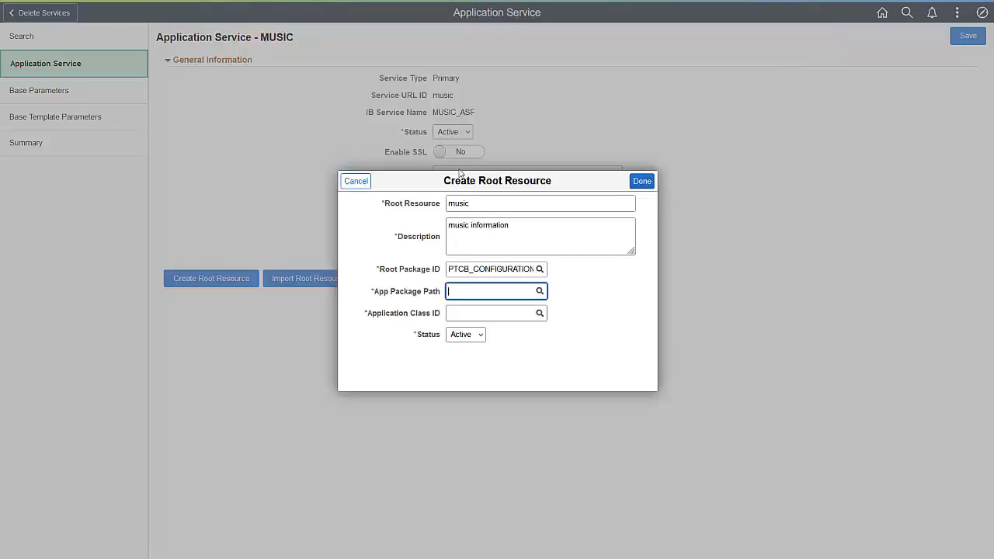
click(642, 181)
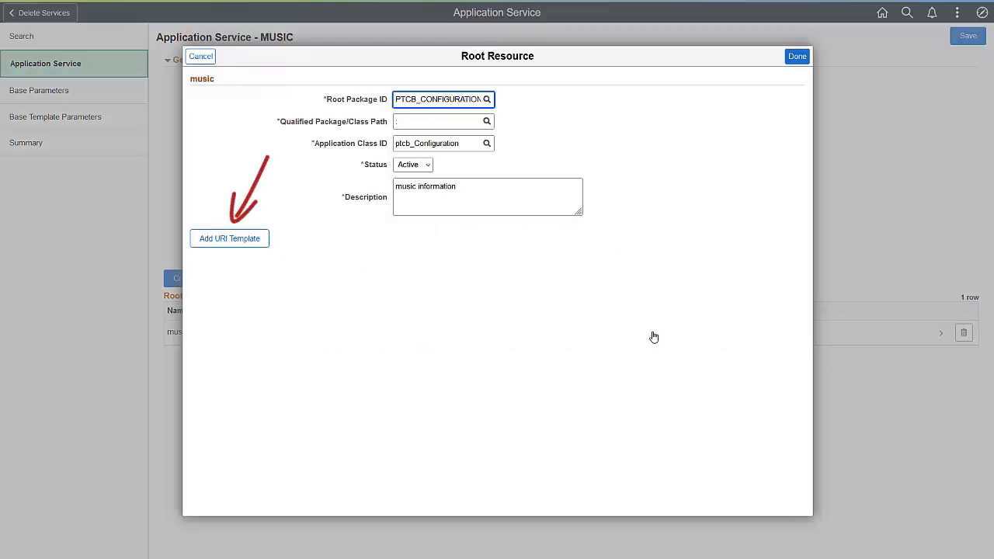
Add the URI template music/1 to the music resource
click(229, 239)
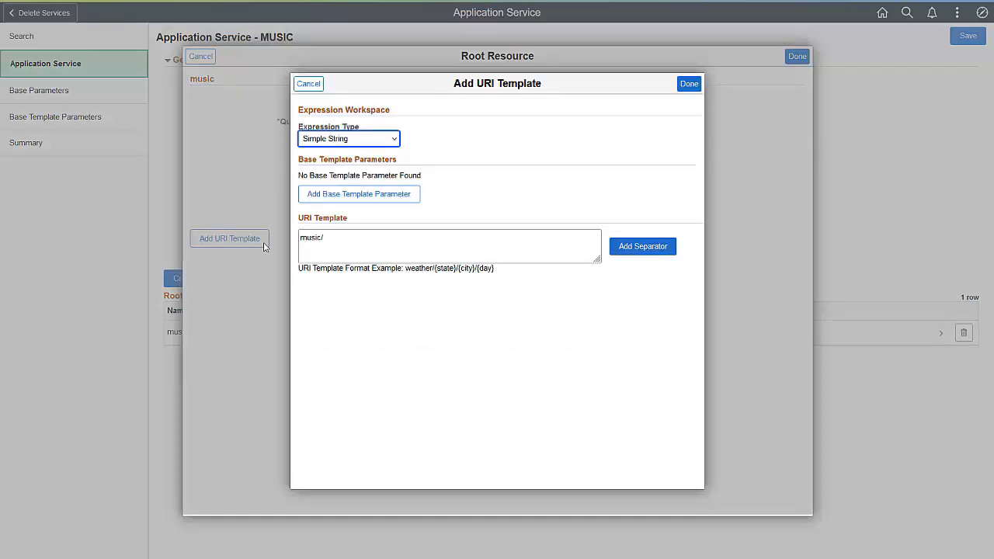
click(449, 238)
text(1)
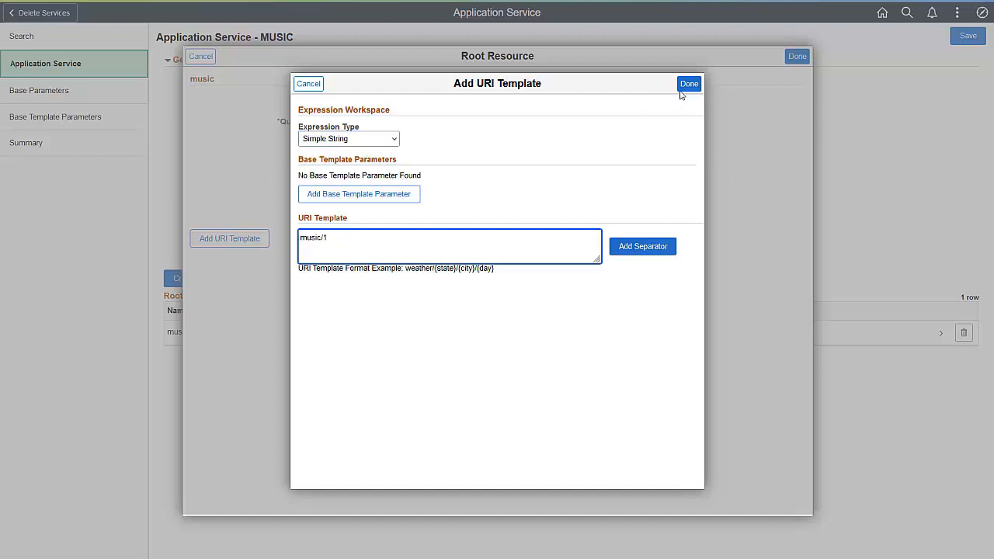
click(689, 83)
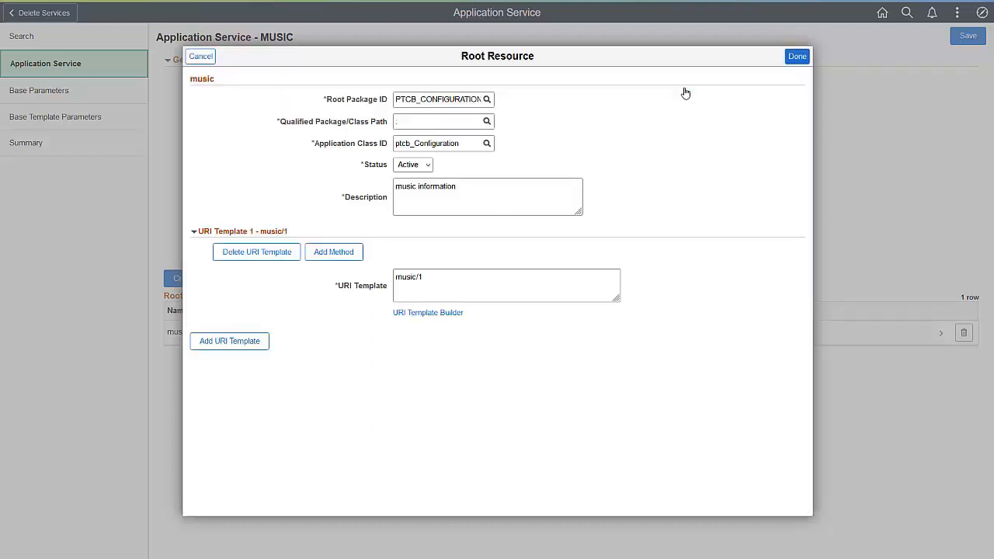
mouse_move(436, 243)
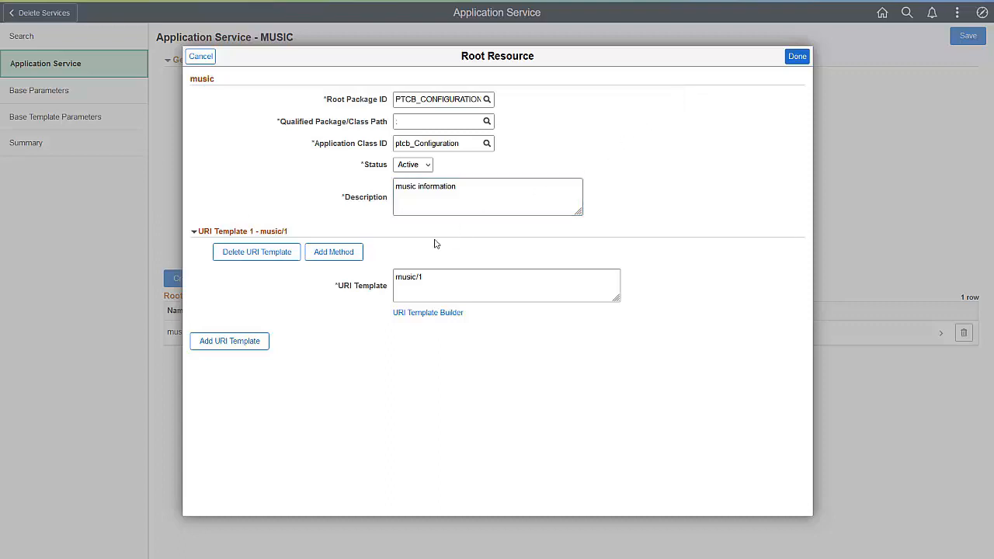
Add a GET method described as 'test' to the music/1 template
click(333, 252)
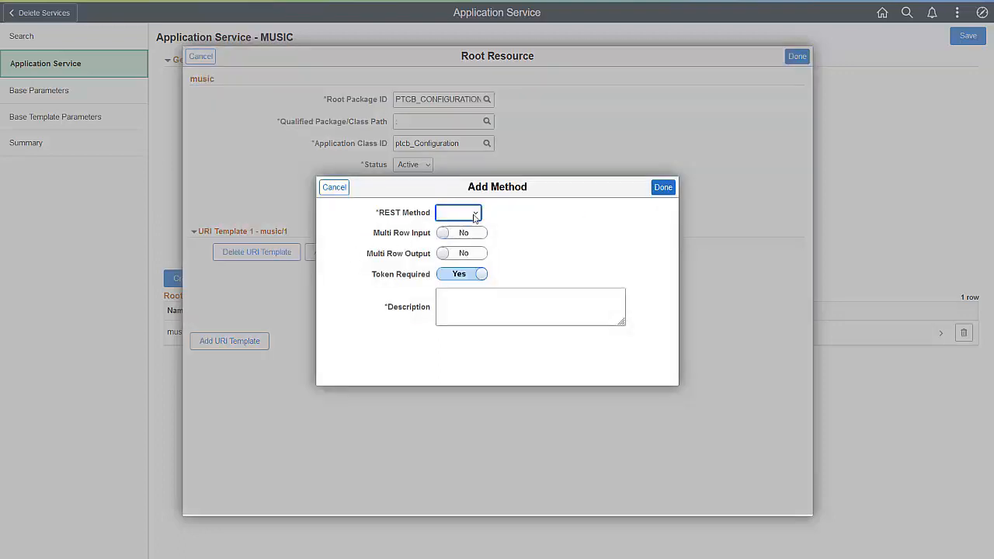
click(458, 211)
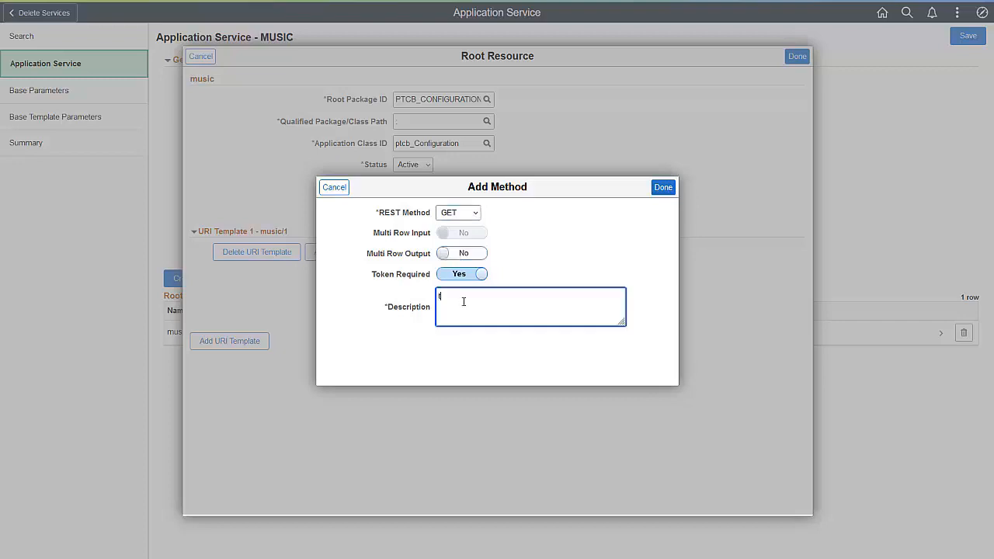
click(662, 187)
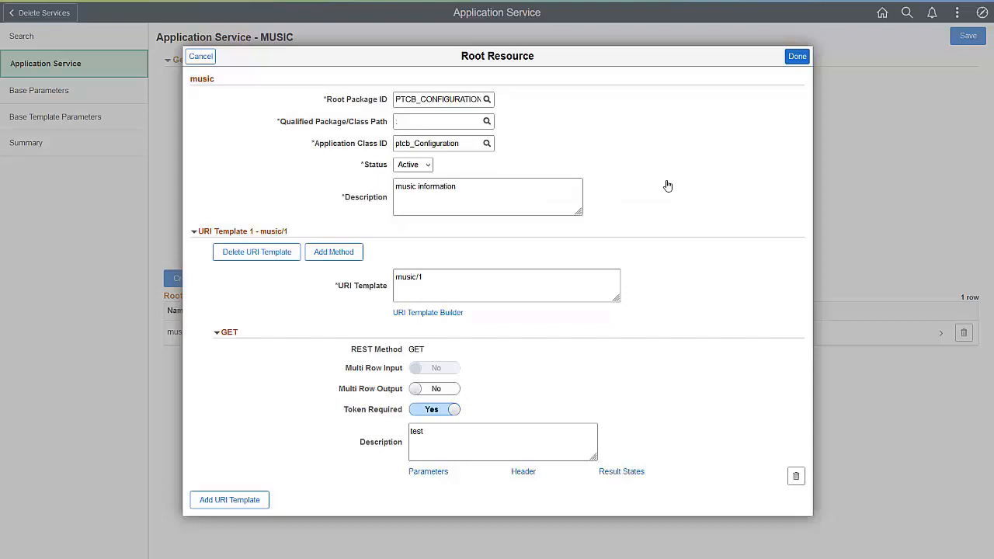
Confirm the music/1 template, save the MUSIC service and return to the services list
click(427, 312)
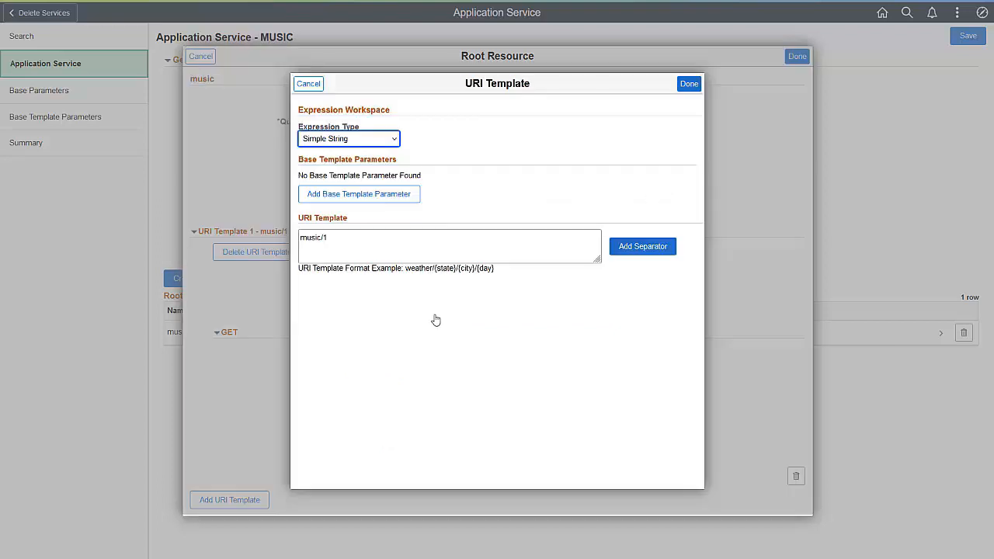
double_click(429, 268)
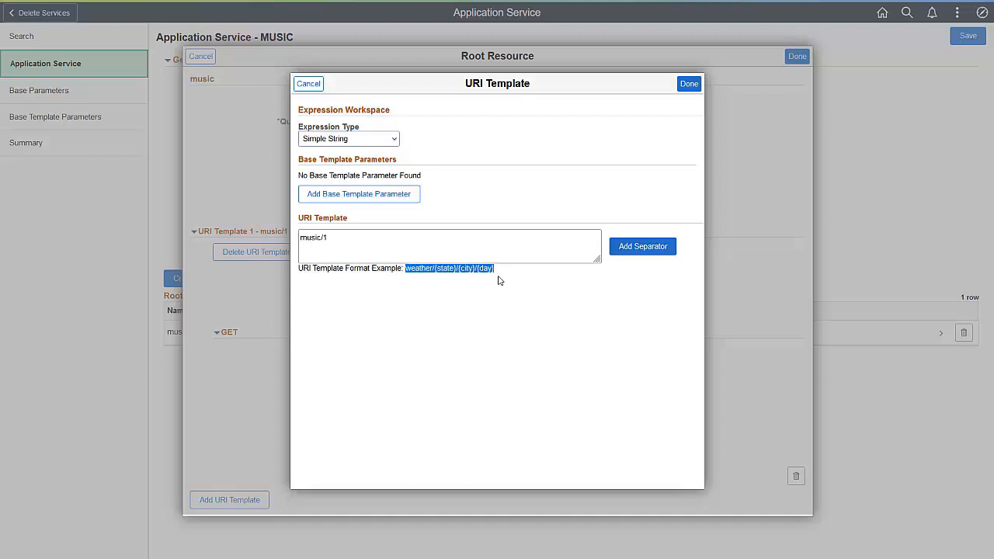
mouse_move(685, 162)
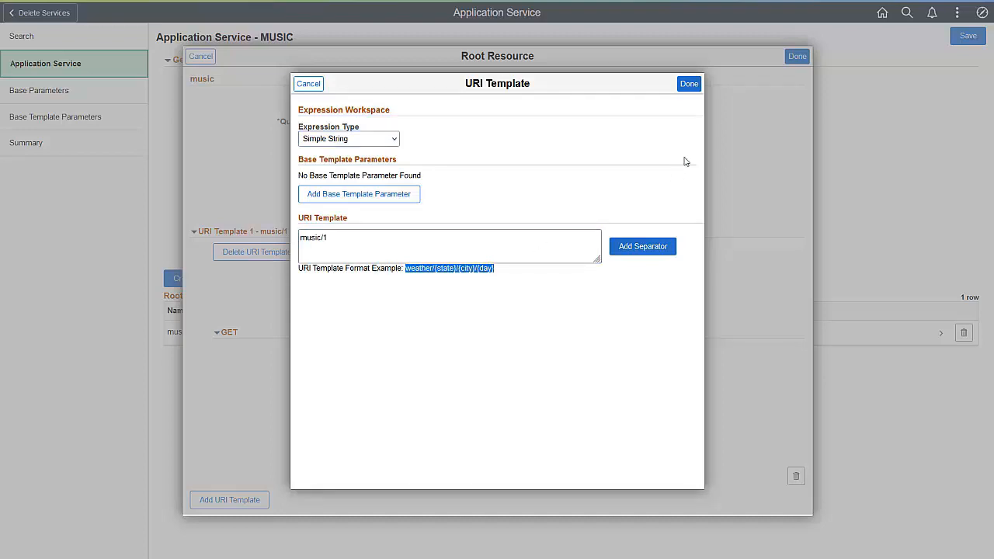
click(689, 83)
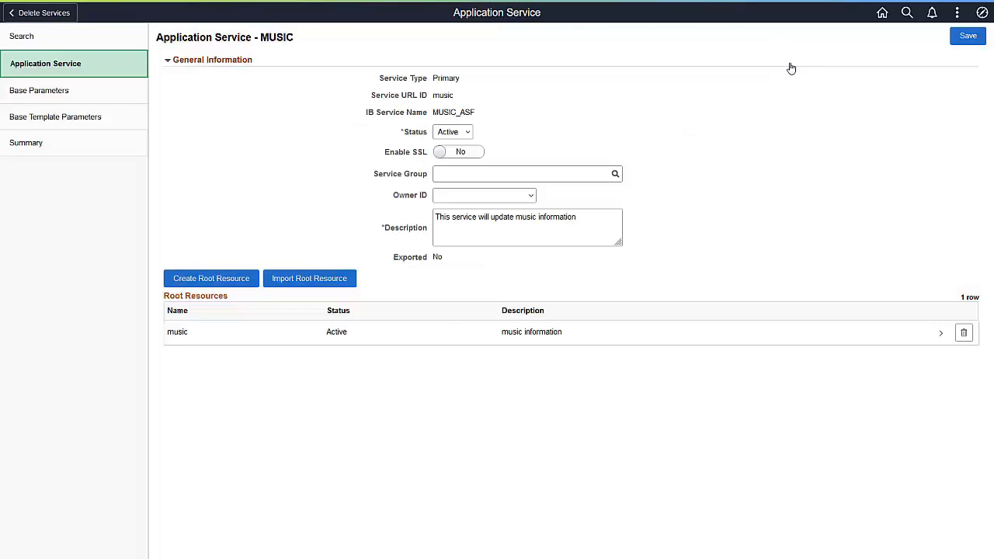
click(967, 36)
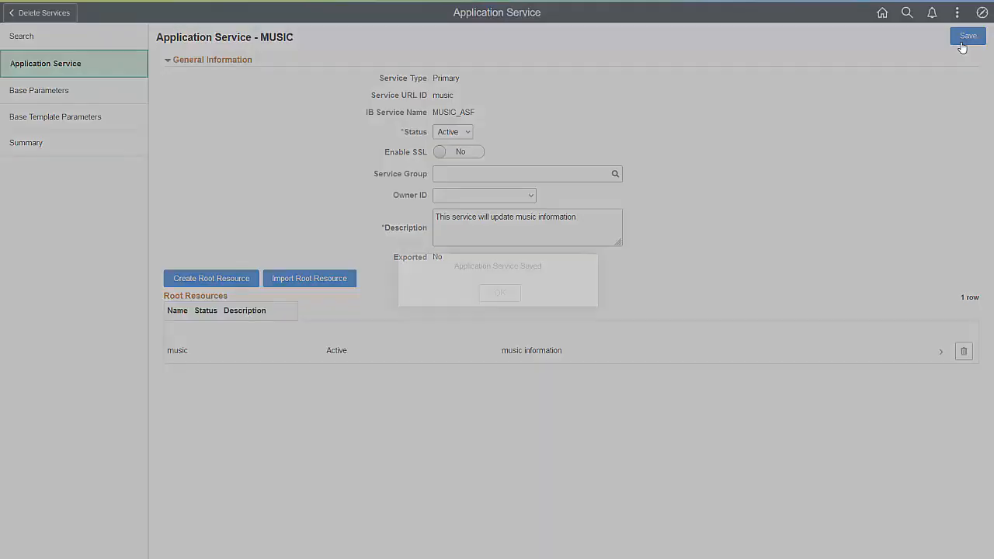
click(967, 36)
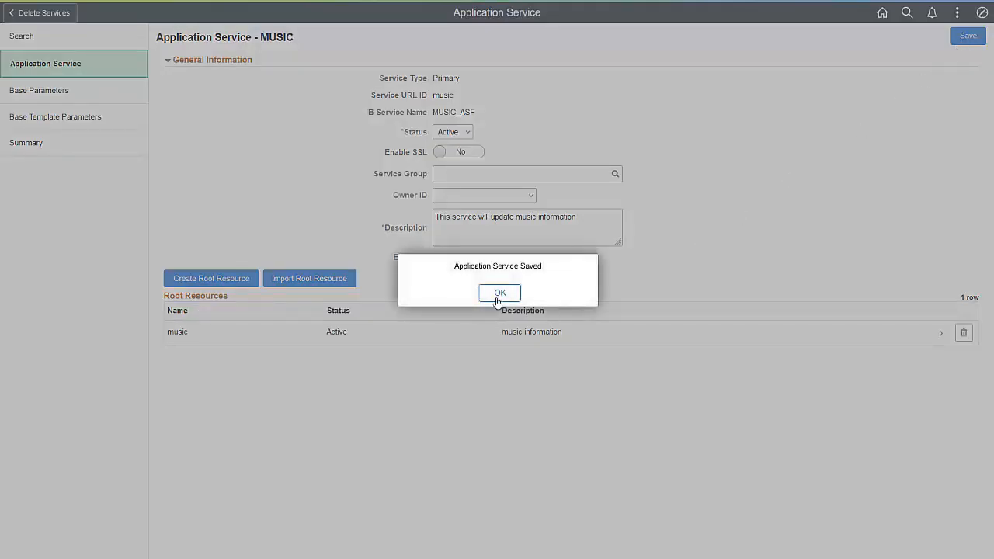
click(499, 292)
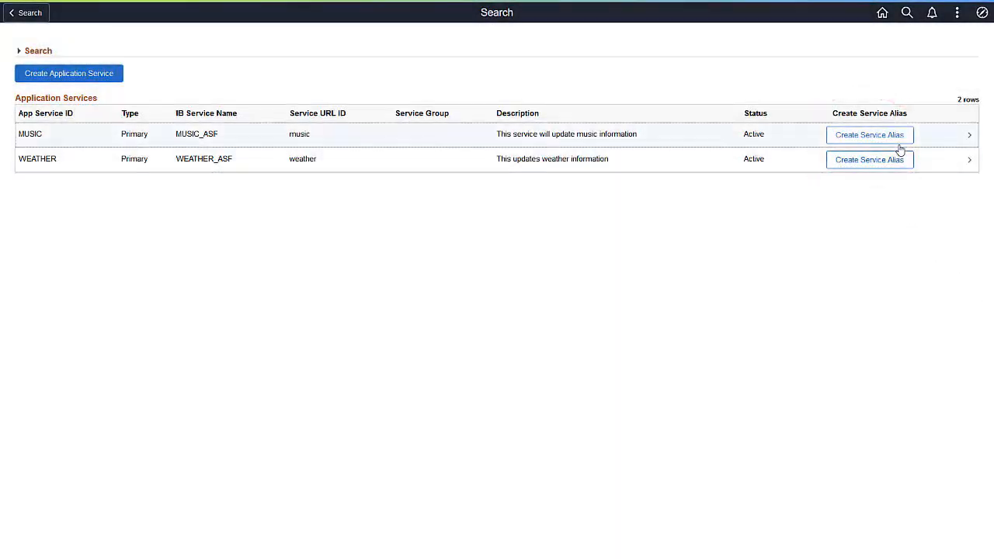
Create alias service MUSIC_ALIAS for MUSIC with description 'music'
click(868, 134)
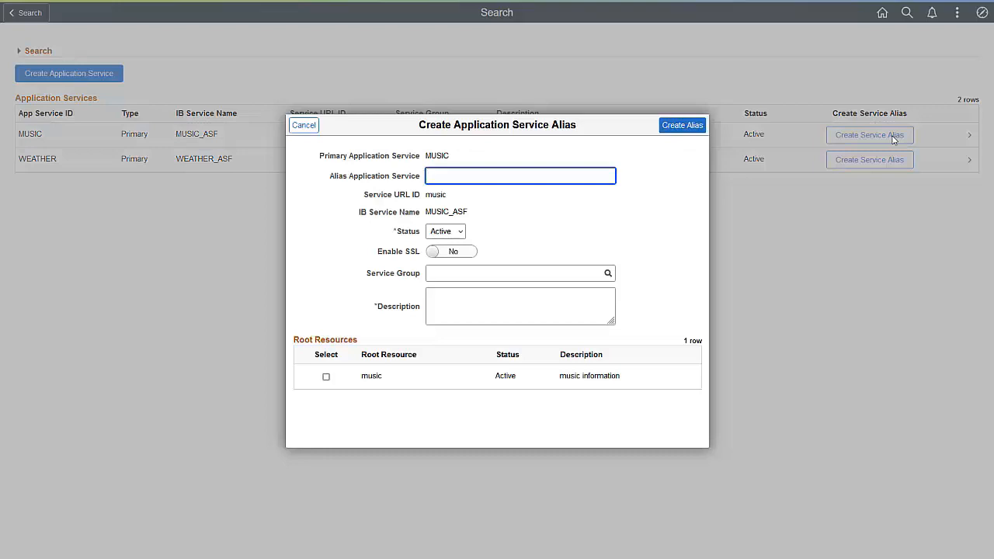
text(A)
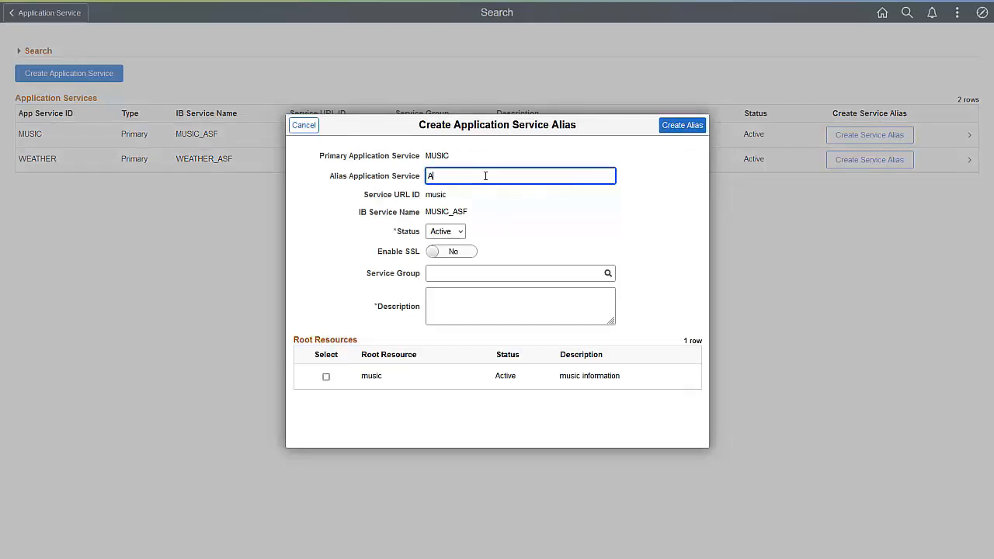
text(LIAS)
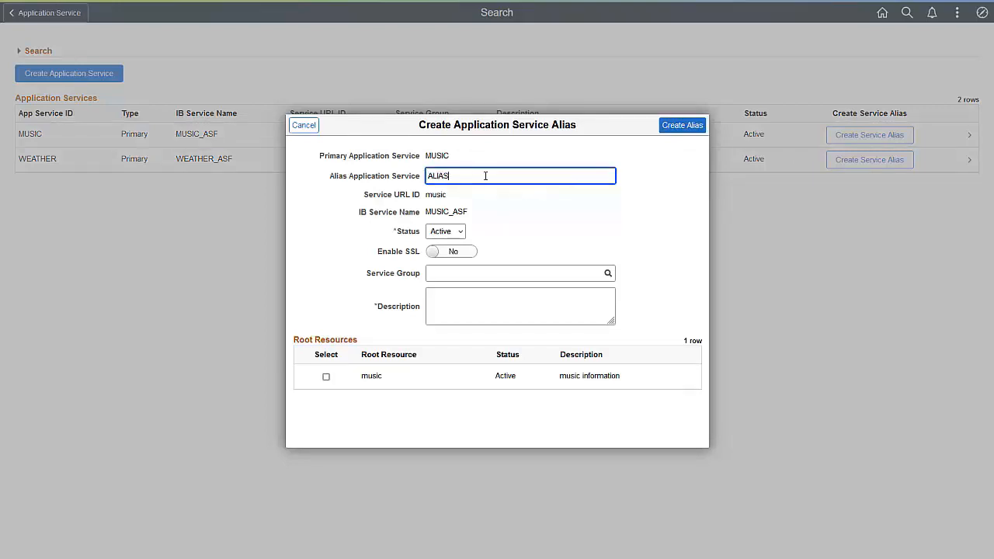
click(520, 305)
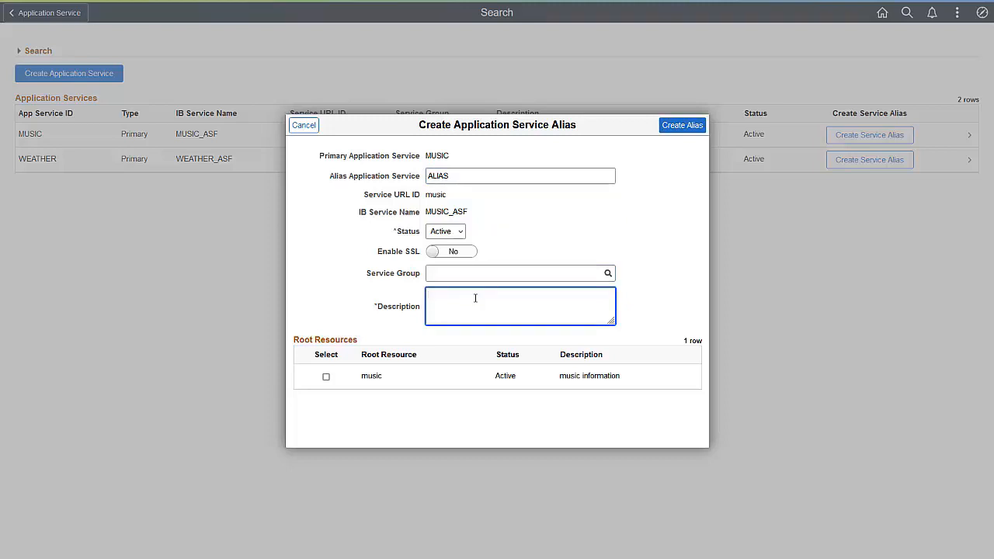
text(music information)
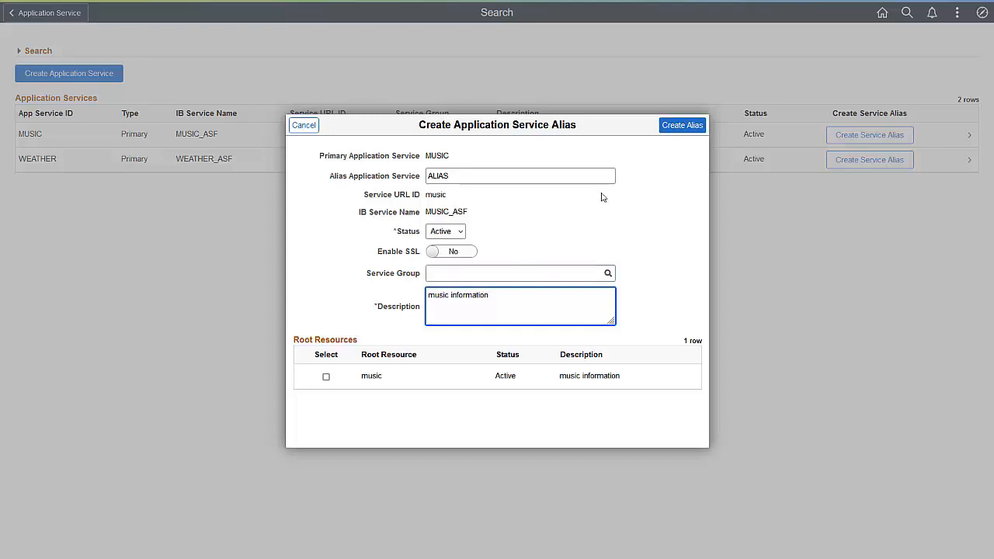
click(682, 125)
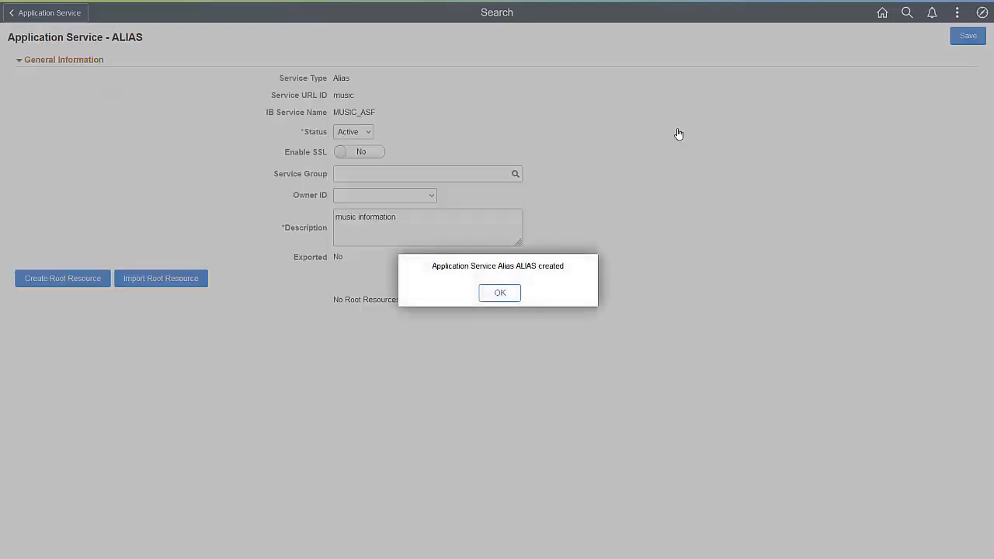
click(499, 292)
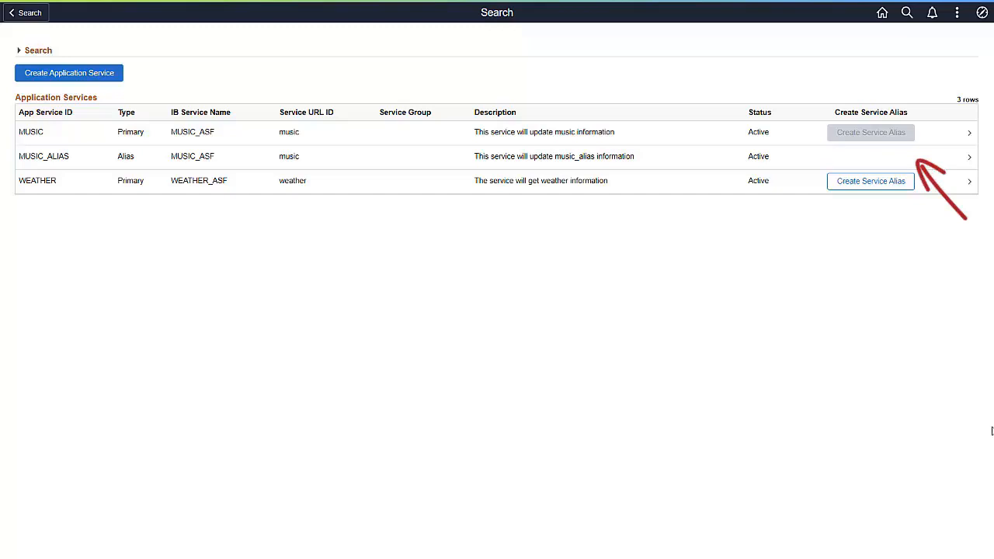
Return to the Manager Self Service home page using the Home icon
click(870, 181)
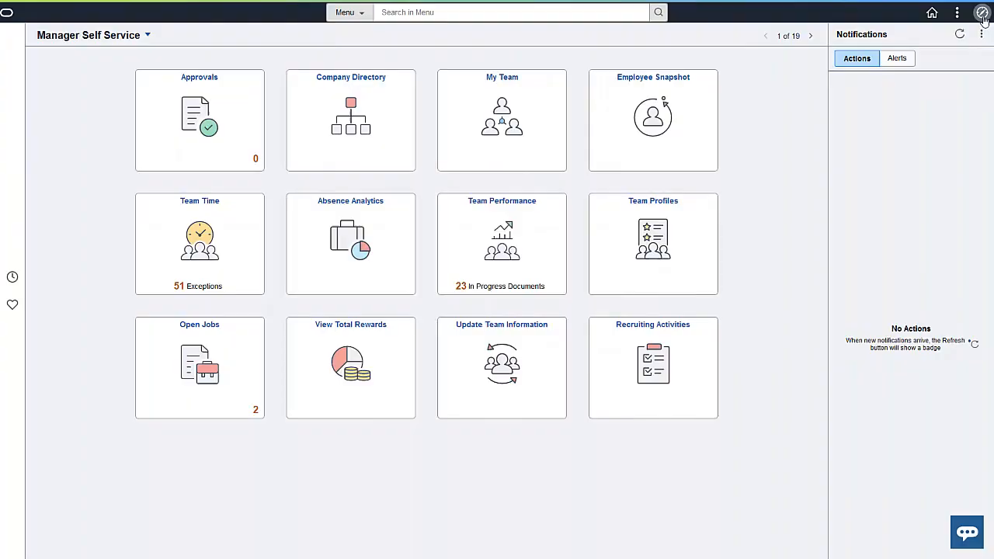
Navigate Integration Broker > Application Services > Utilities > Chatbot Services Conversion
click(981, 12)
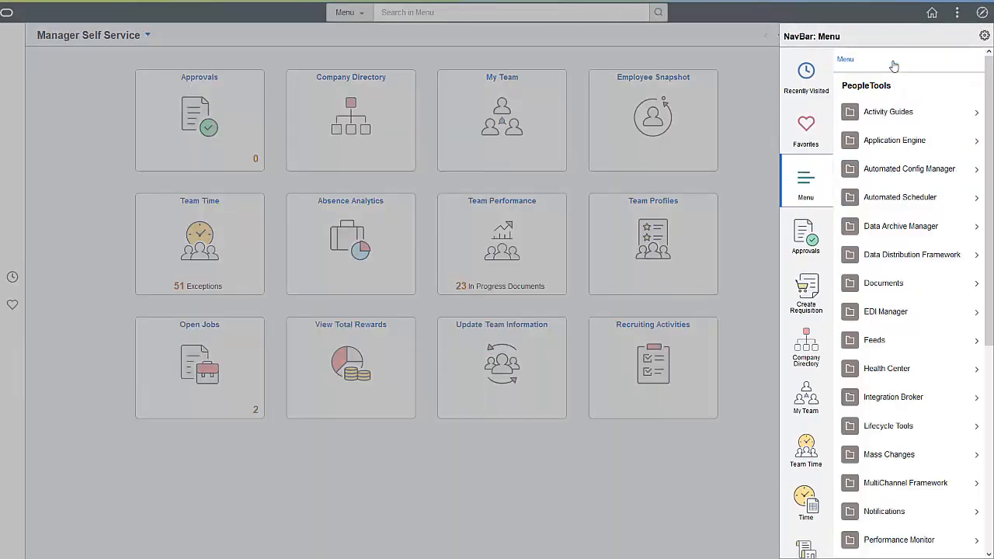
click(893, 396)
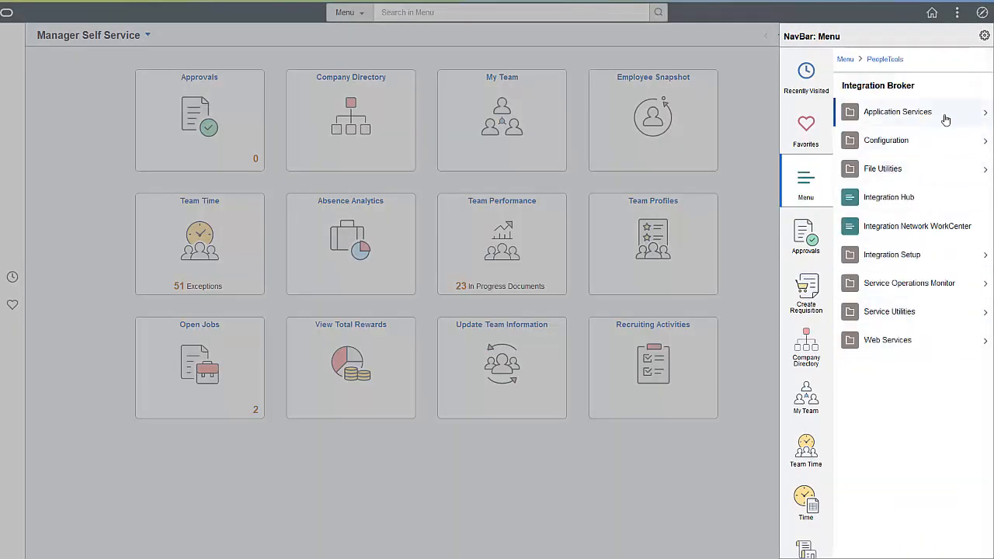
click(897, 111)
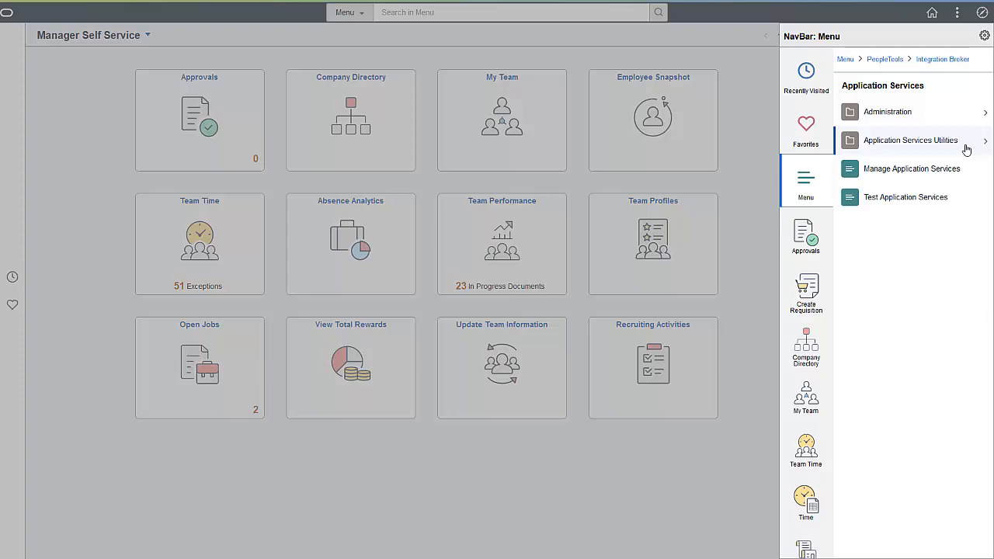
click(910, 140)
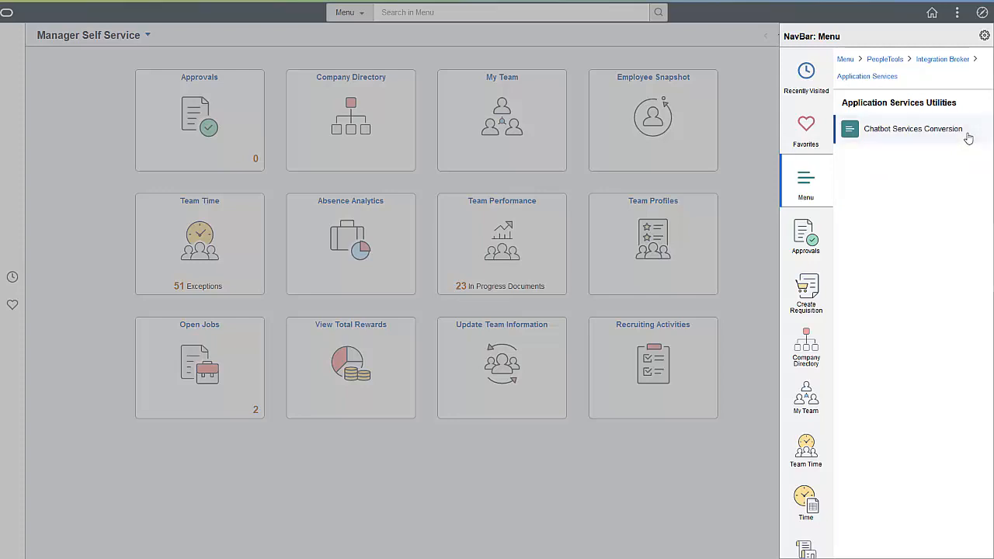
click(913, 128)
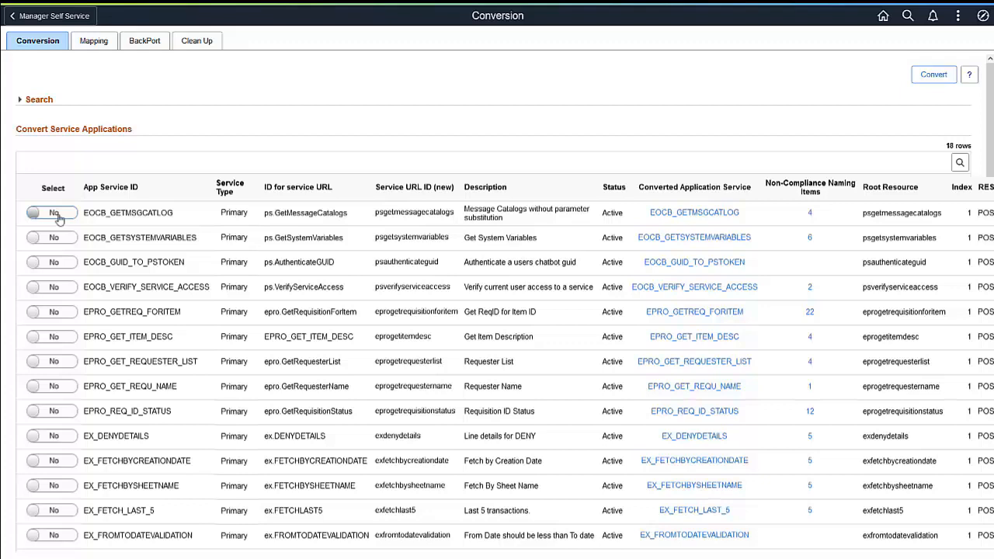
Set Select to Yes for EOCB_GETMSGCATALOG and EOCB_GETSYSTEMVARIABLES
click(52, 213)
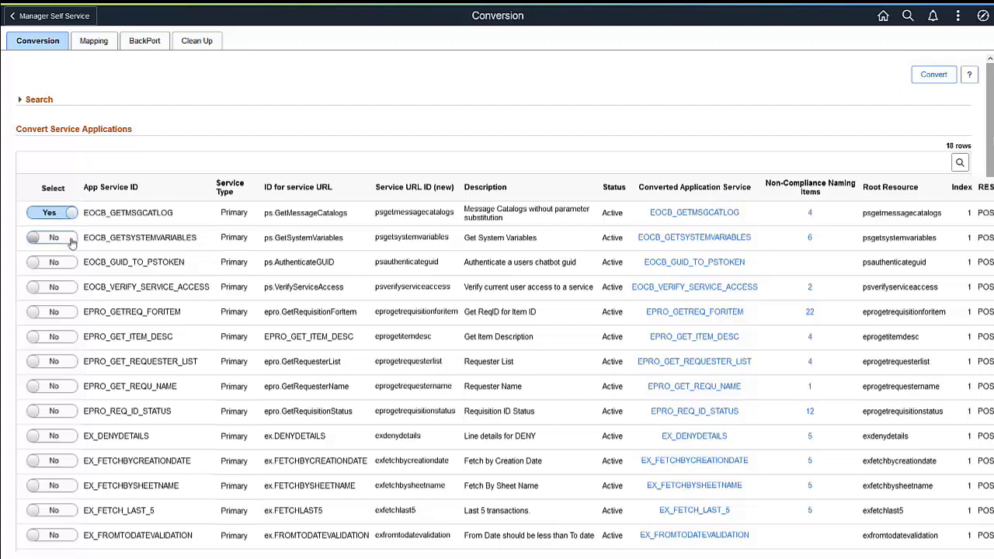
click(53, 261)
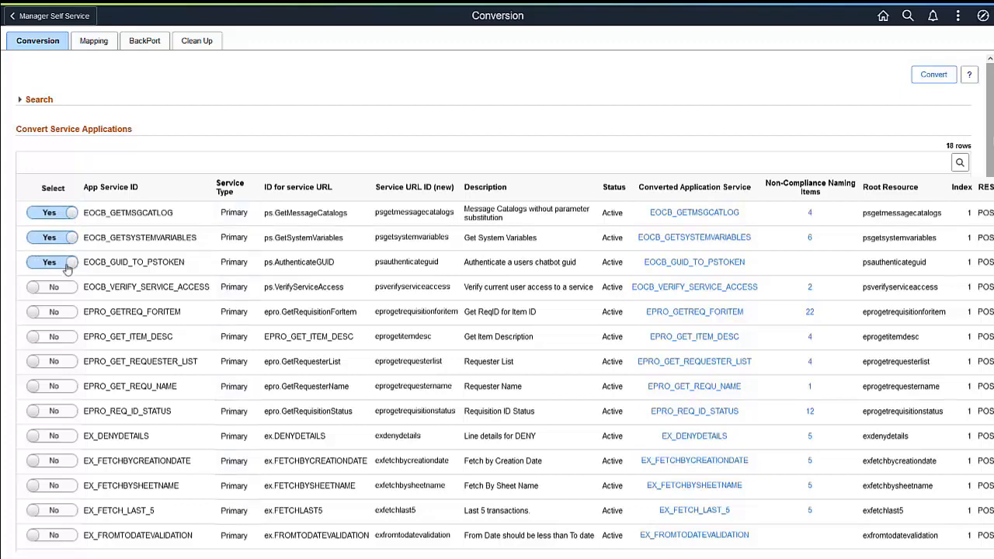